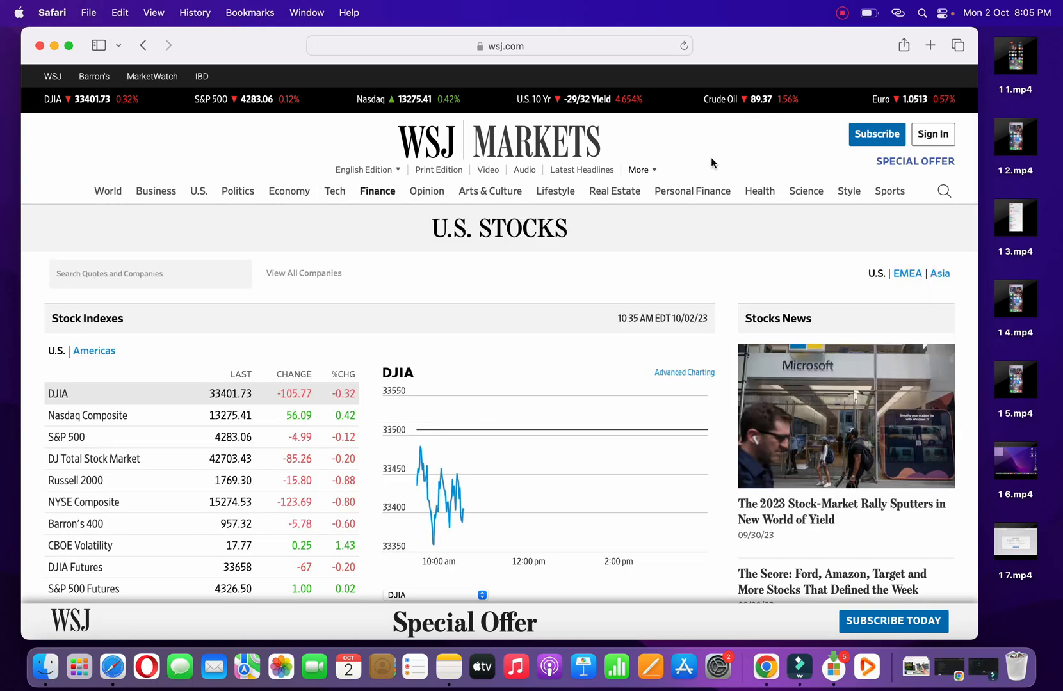
mouse_move(709, 163)
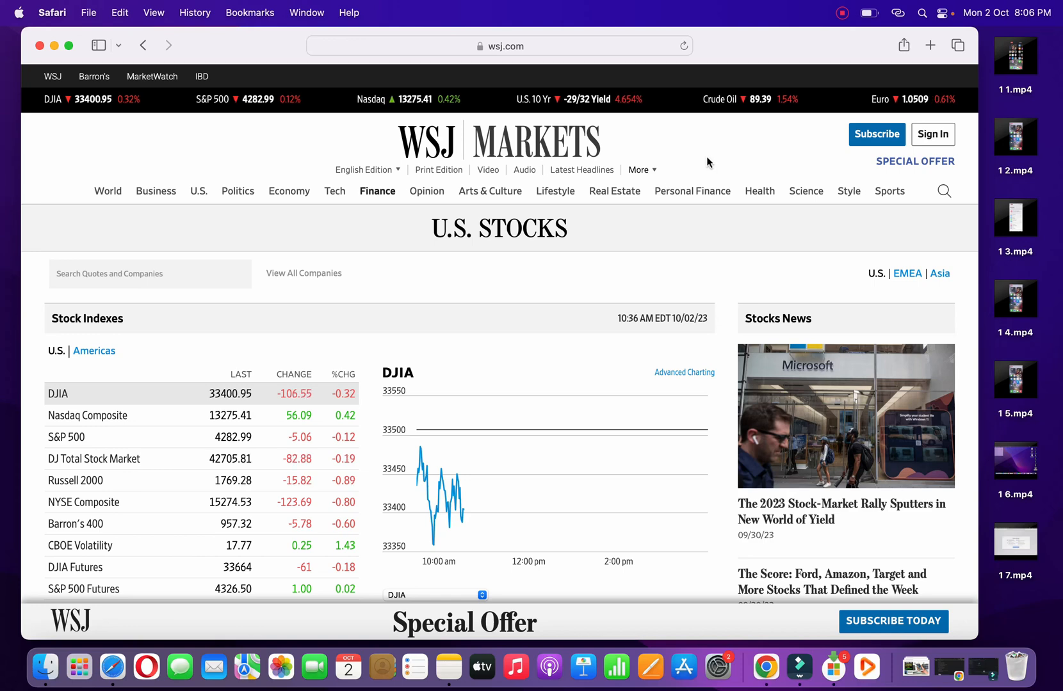
- Bring up Safari's Bookmarks menu for the WSJ U.S. Stocks page
click(250, 12)
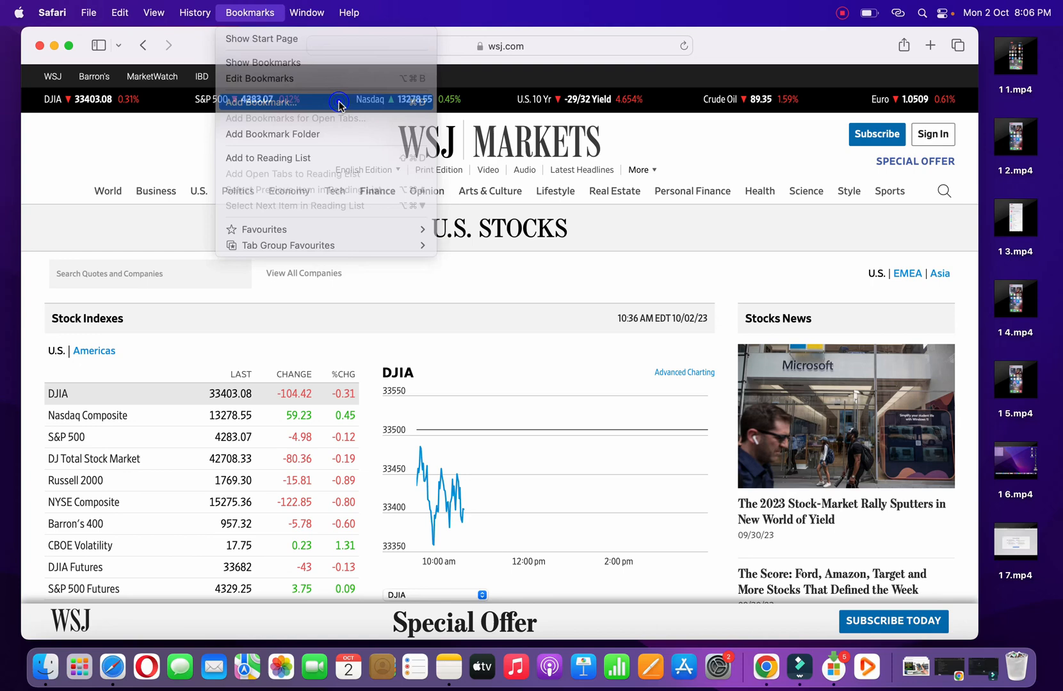
- Bookmark the page to Favourites with the name 'WSJ'
click(261, 102)
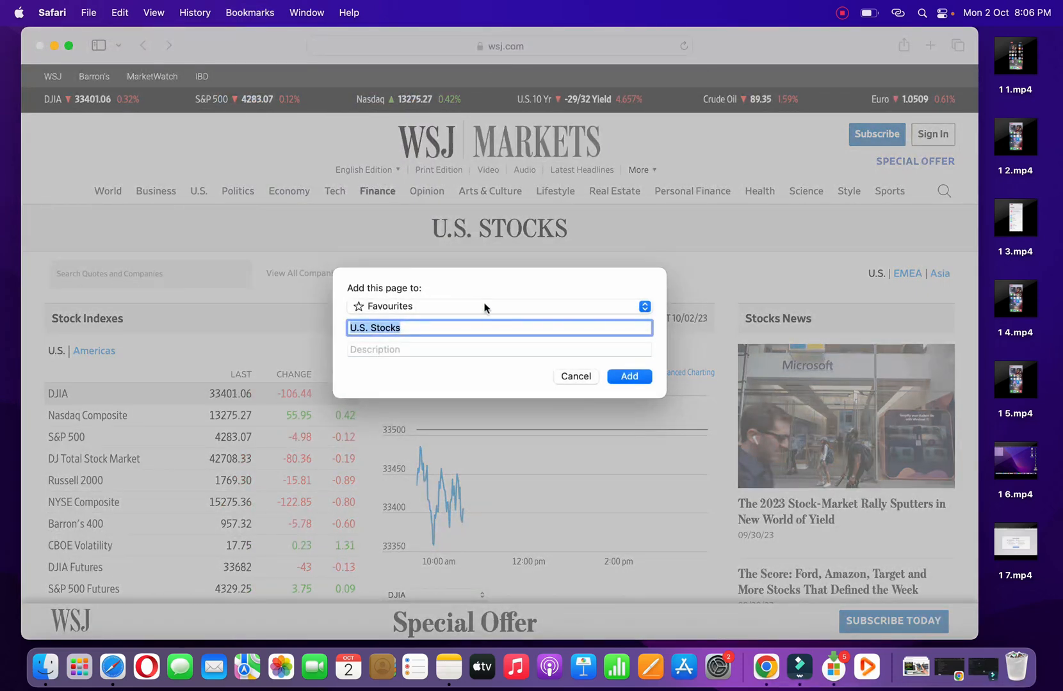
click(498, 306)
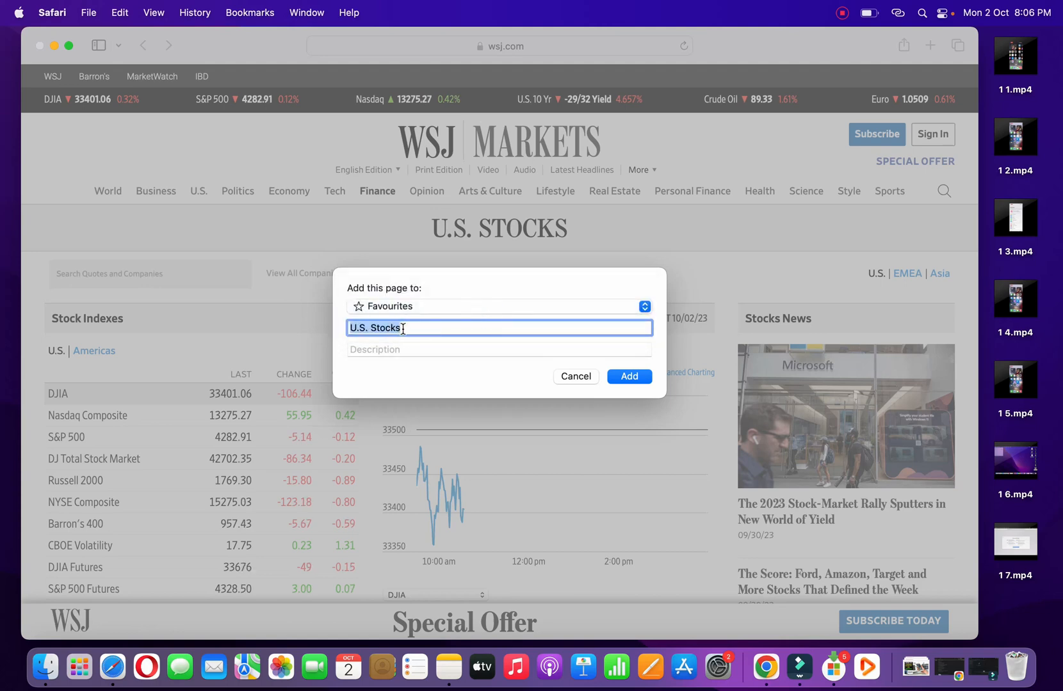
text(W)
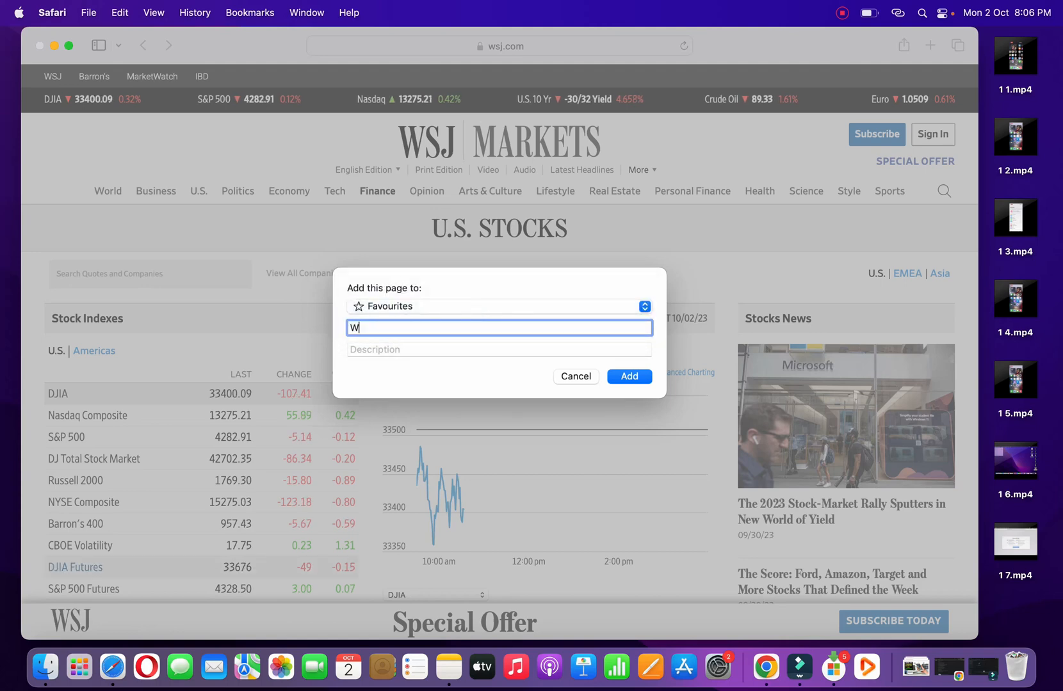
text(SJ)
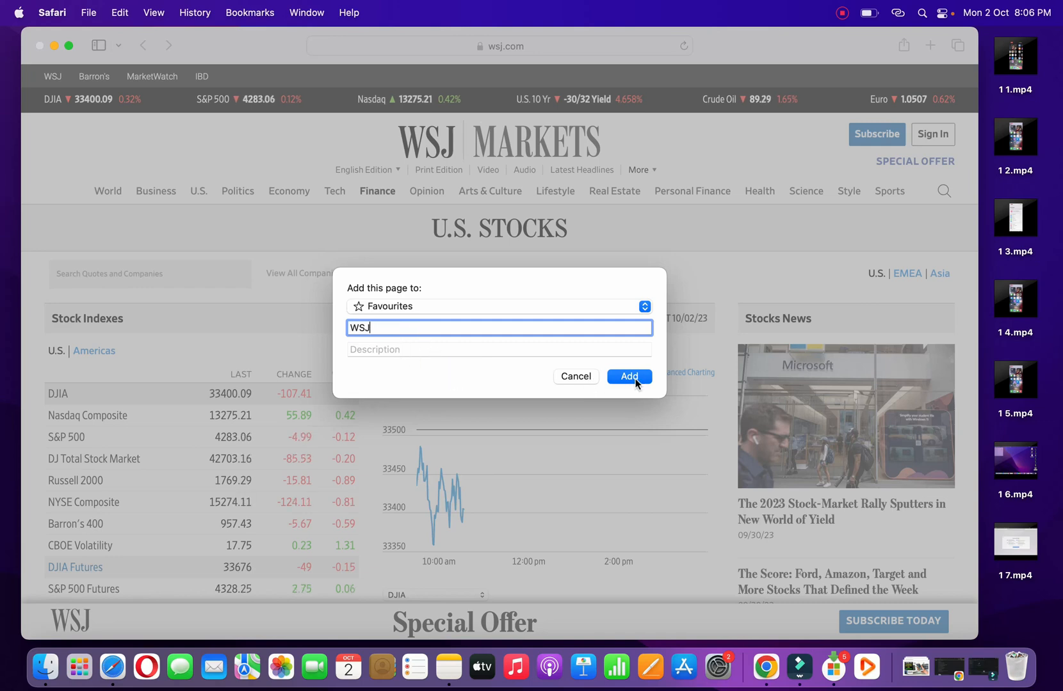
click(628, 377)
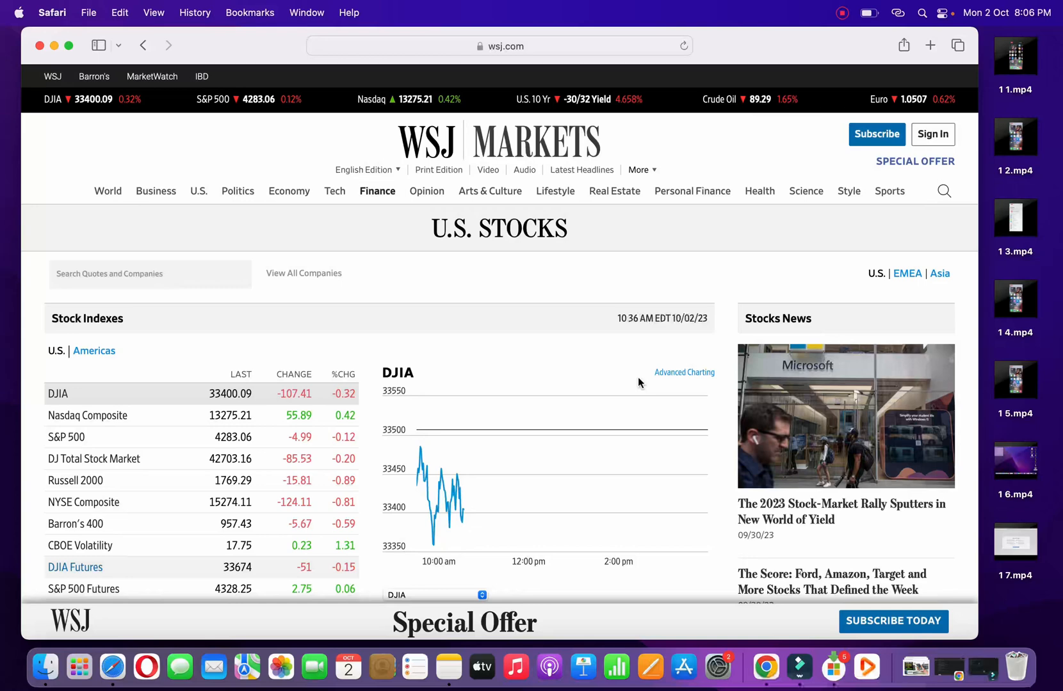
- Show a new Start Page tab with the WSJ tile among Favourites
click(930, 46)
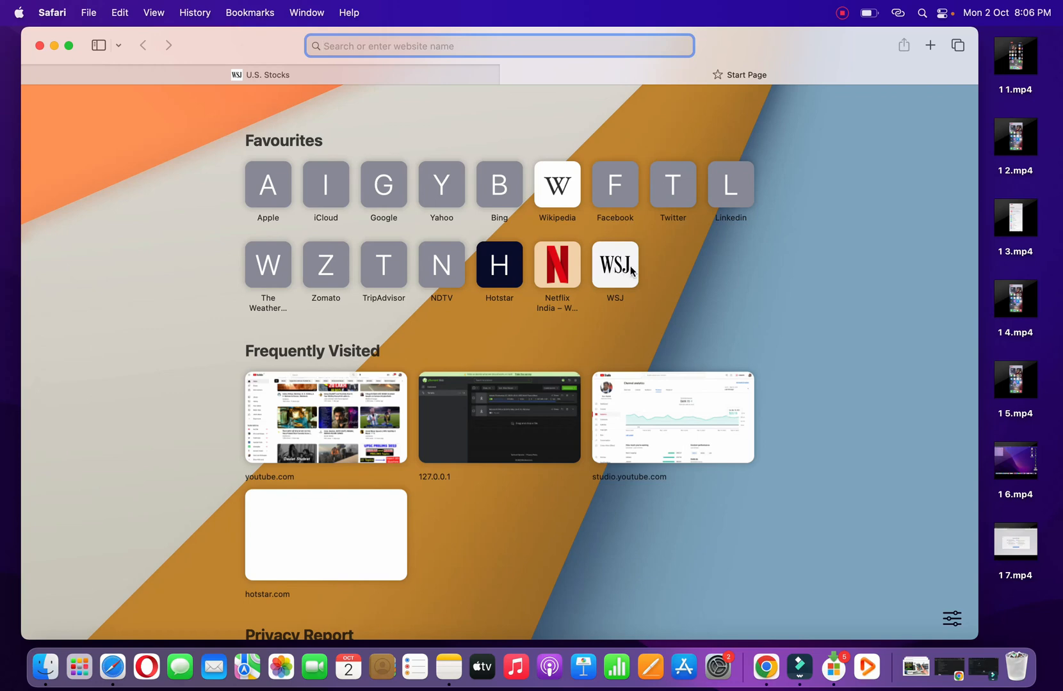
mouse_move(643, 275)
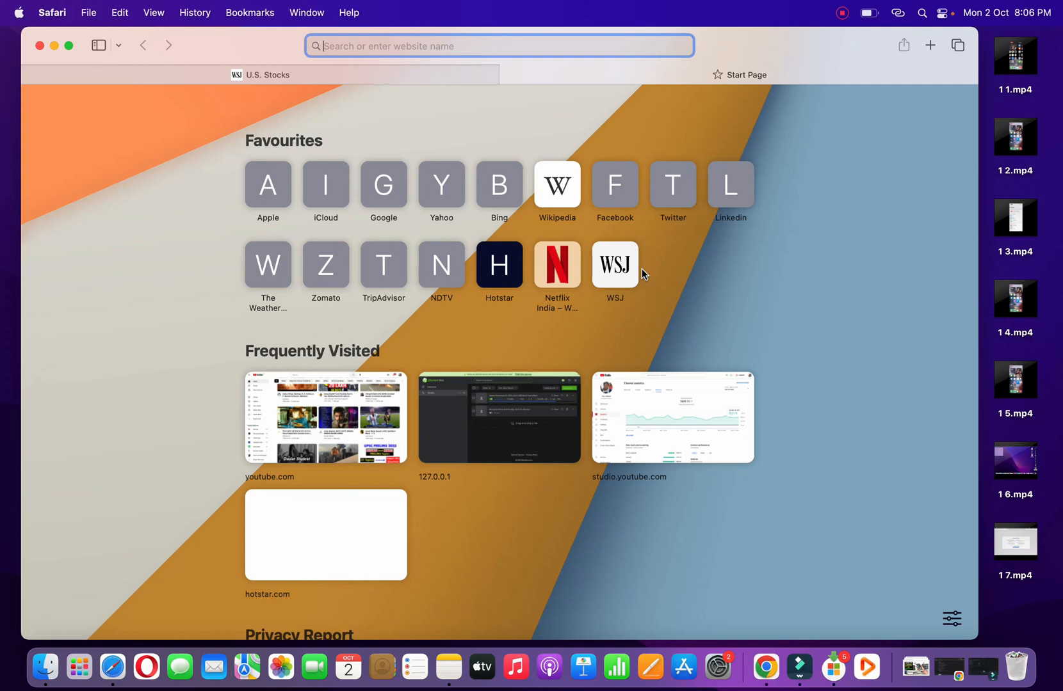
mouse_move(792, 176)
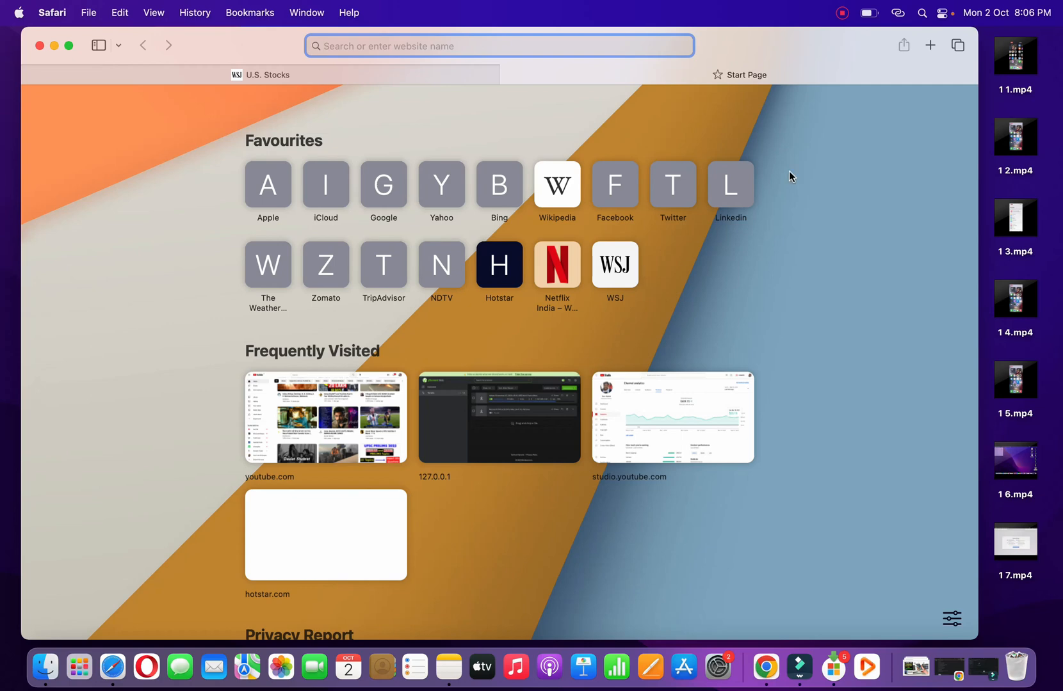